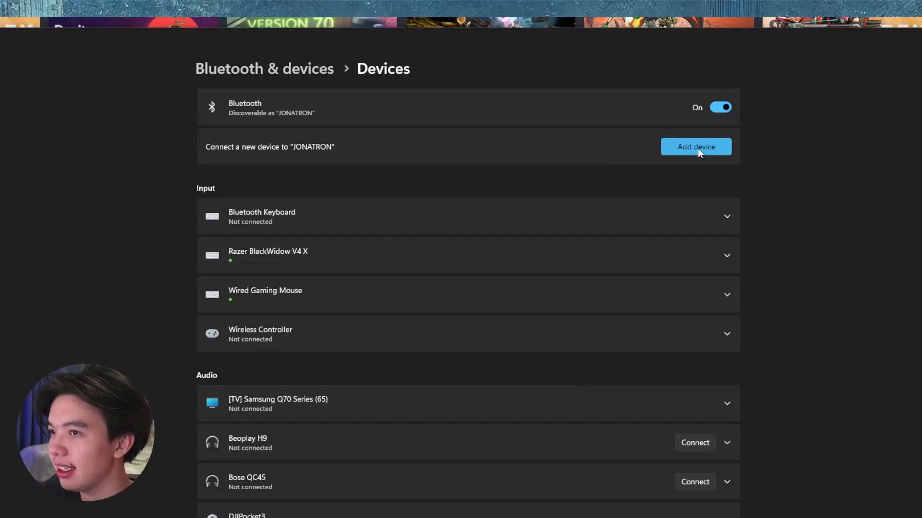
Remove the old Wireless Controller pairing and re-pair it over Bluetooth.
{"action": "left_click", "coordinate": [695, 147]}
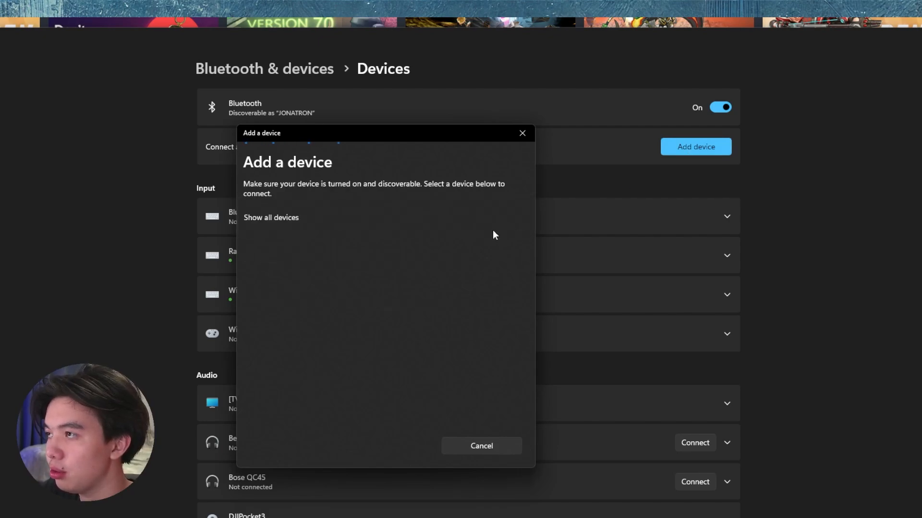
{"action": "left_click", "coordinate": [271, 218]}
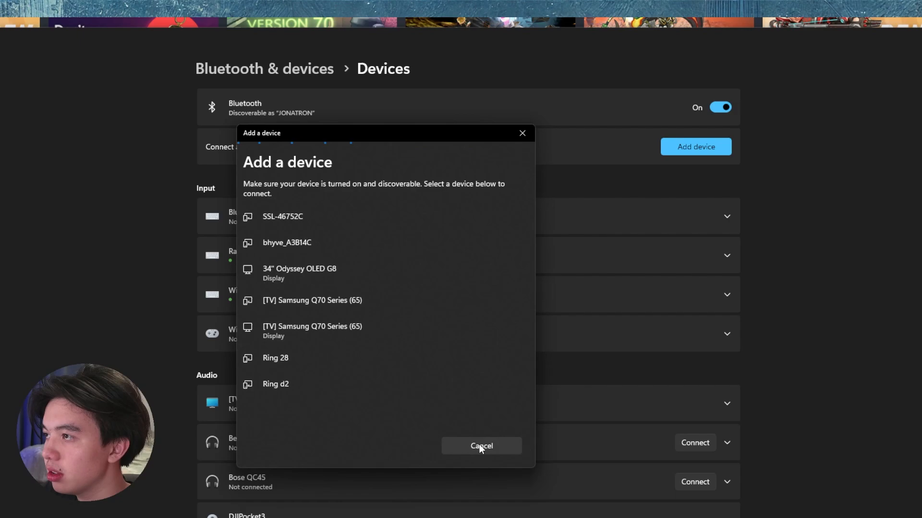
{"action": "left_click", "coordinate": [480, 445]}
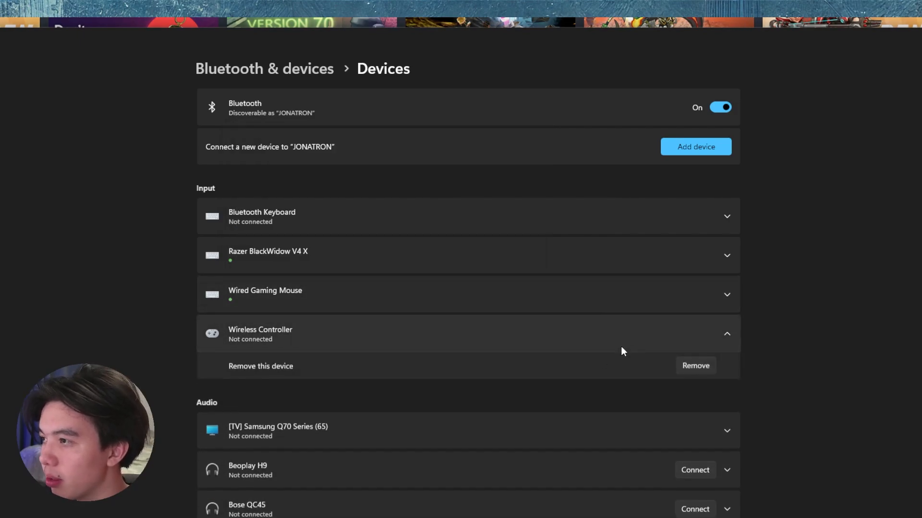
{"action": "mouse_move", "coordinate": [674, 357]}
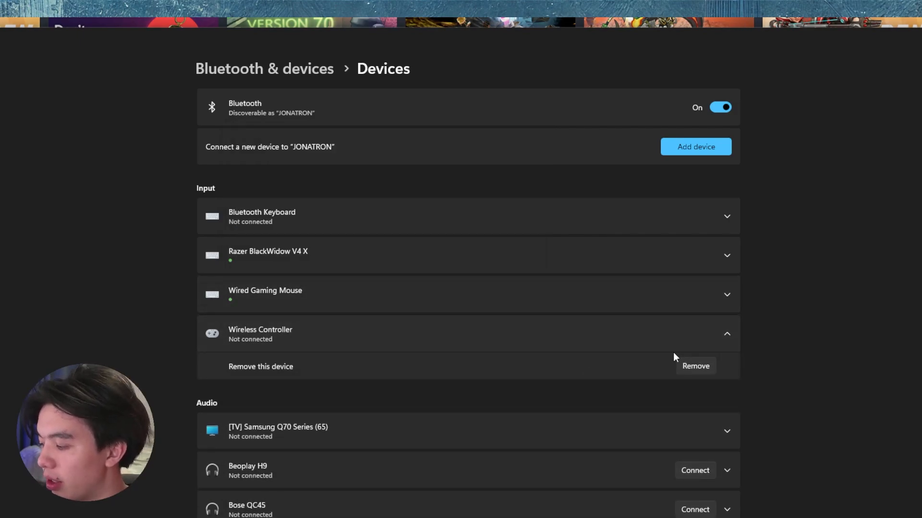
{"action": "left_click", "coordinate": [695, 146]}
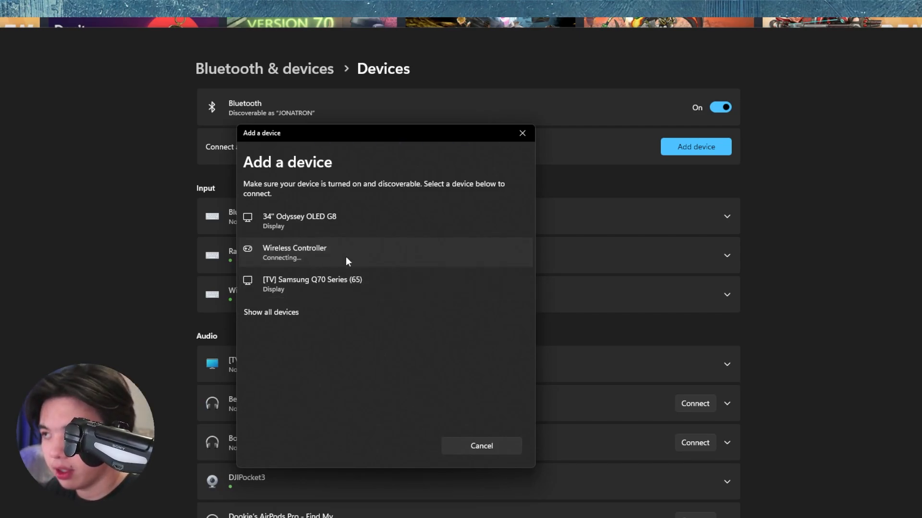
{"action": "mouse_move", "coordinate": [288, 270]}
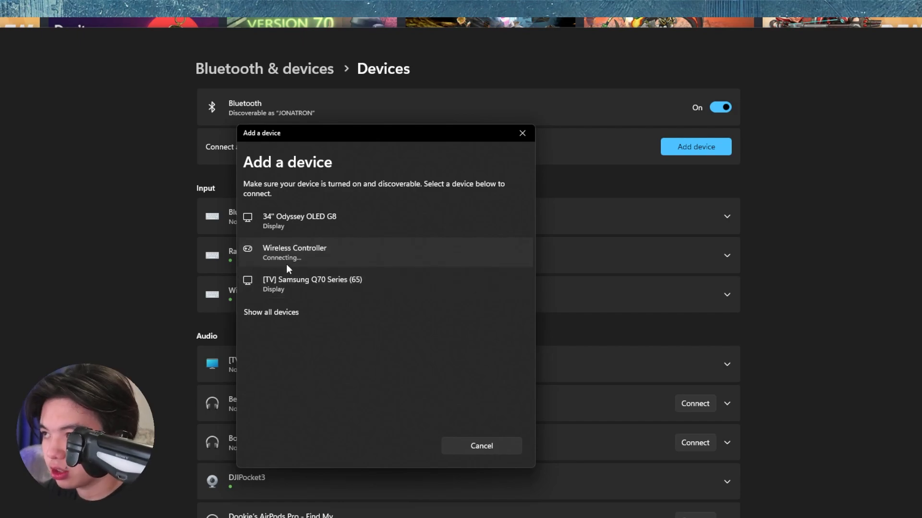
{"action": "mouse_move", "coordinate": [317, 264]}
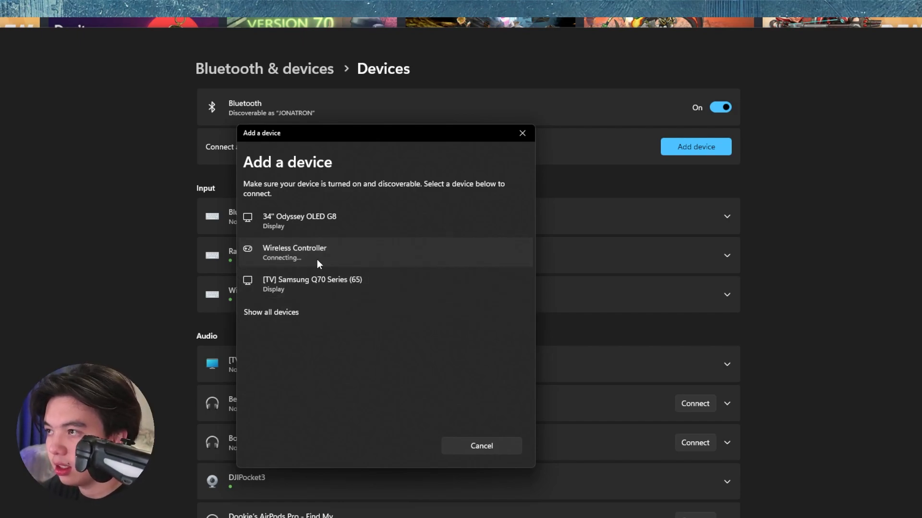
{"action": "left_click", "coordinate": [293, 253]}
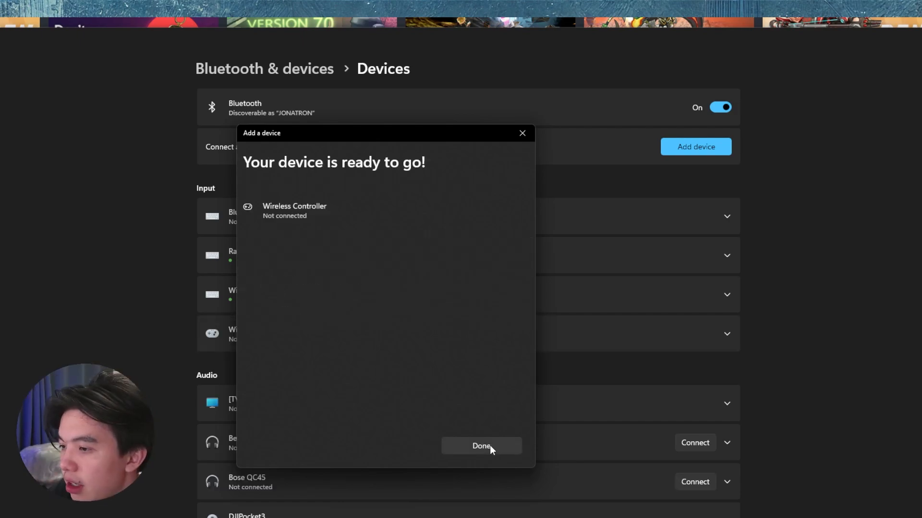
{"action": "mouse_move", "coordinate": [141, 304]}
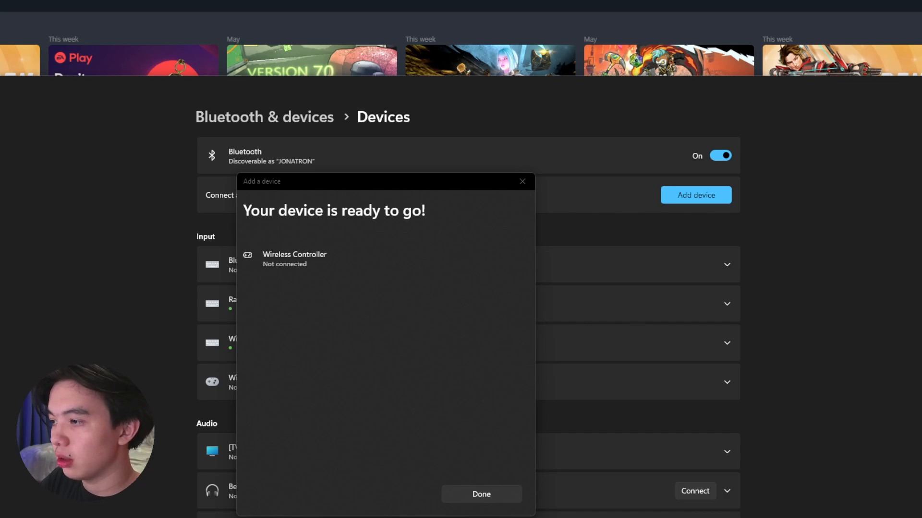
{"action": "mouse_move", "coordinate": [638, 382]}
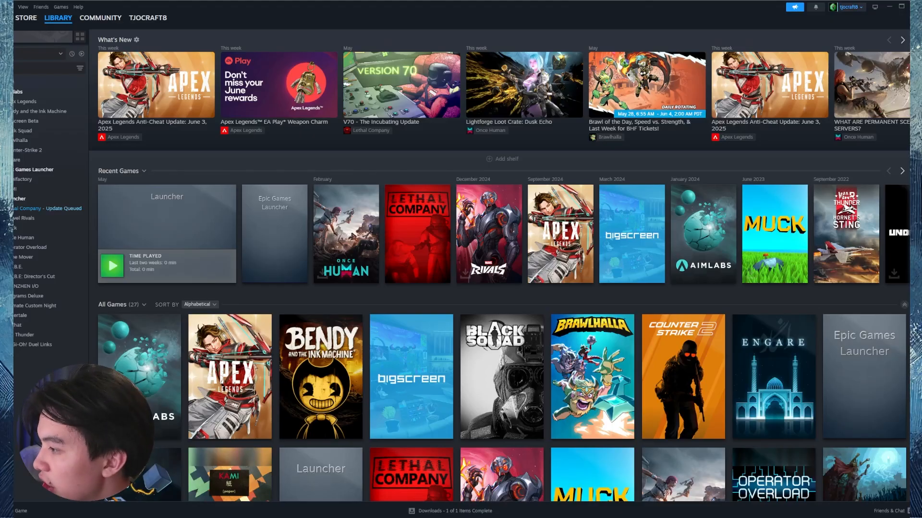
{"action": "mouse_move", "coordinate": [875, 7]}
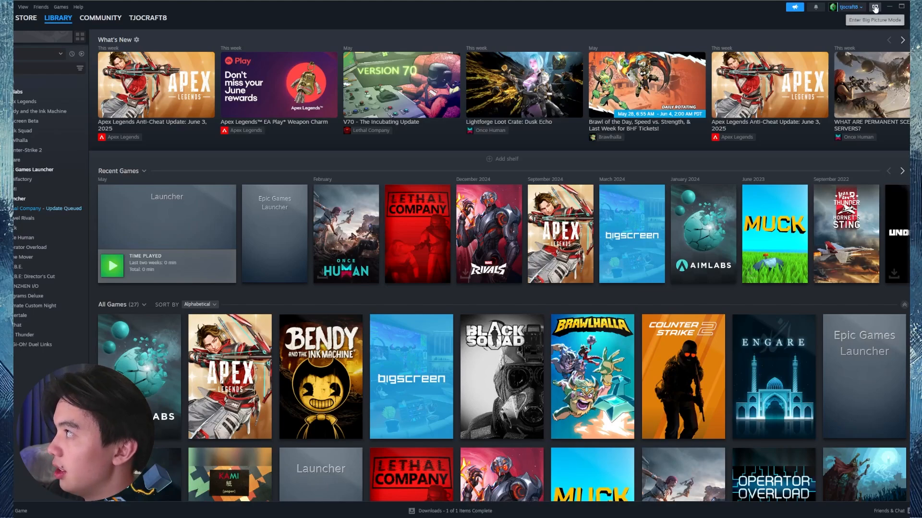
Enter Big Picture Mode from the Steam library window.
{"action": "left_click", "coordinate": [875, 7]}
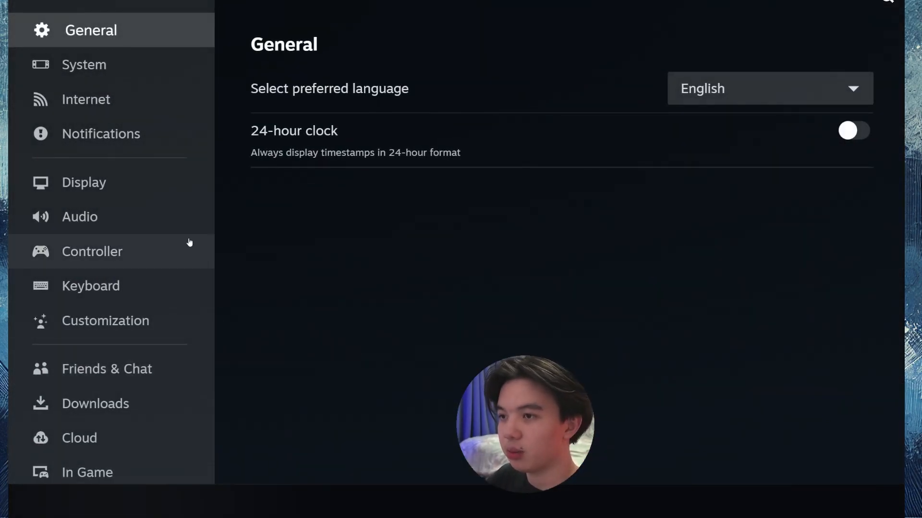
Review Controller settings and the PlayStation Controller Support dropdown options.
{"action": "left_click", "coordinate": [92, 252]}
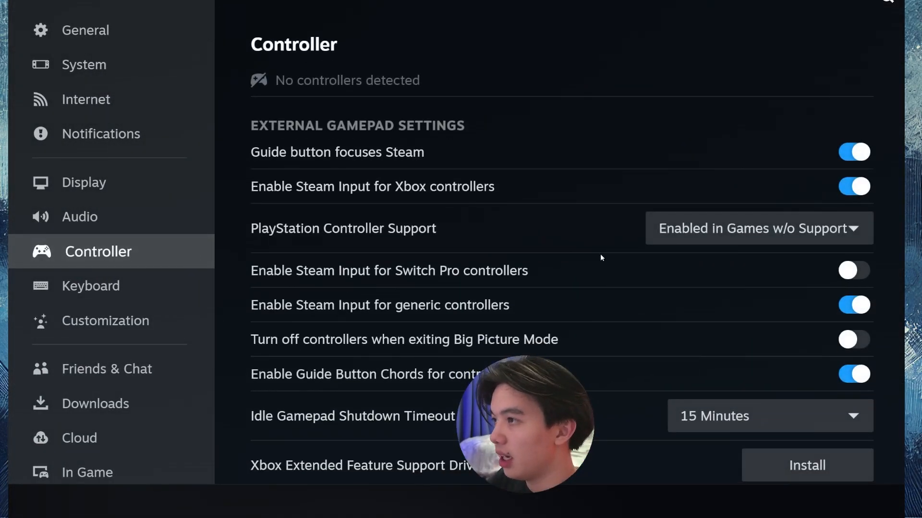
{"action": "scroll", "scroll_direction": "down", "scroll_amount": 3}
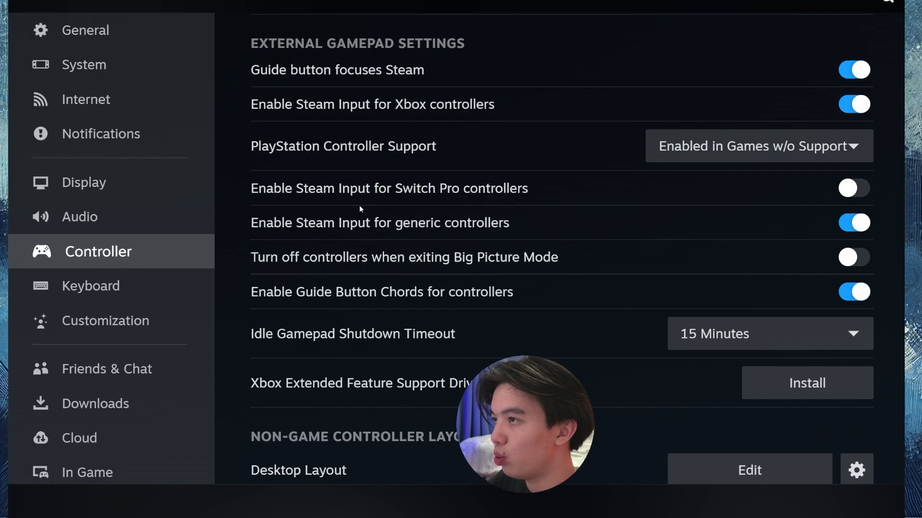
{"action": "scroll", "scroll_direction": "up", "scroll_amount": 3}
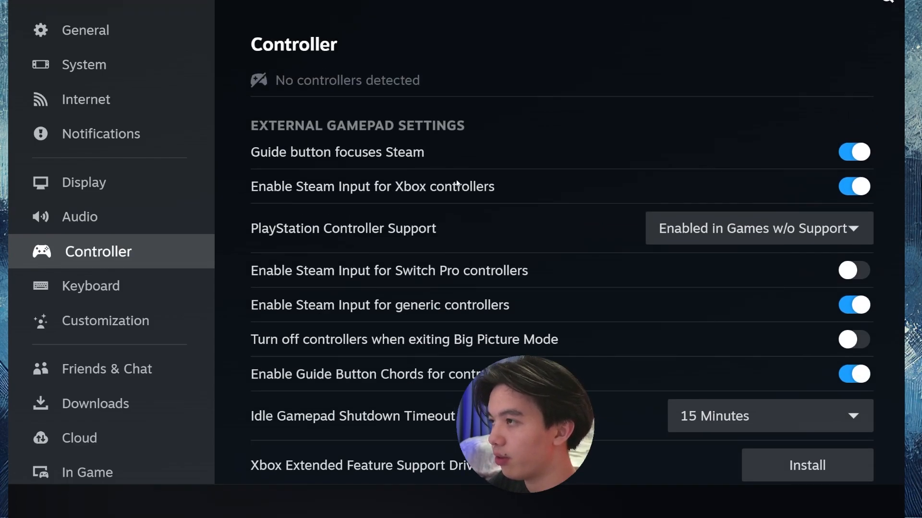
{"action": "mouse_move", "coordinate": [465, 330]}
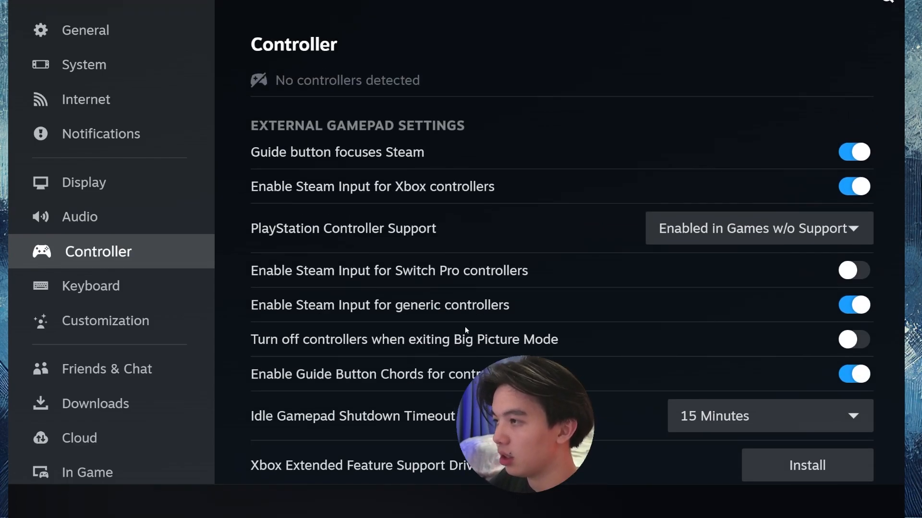
{"action": "mouse_move", "coordinate": [357, 199]}
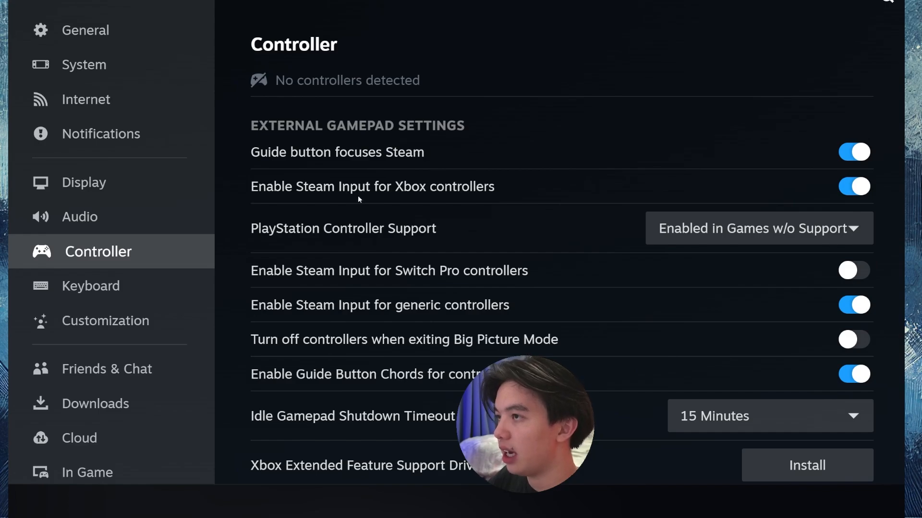
{"action": "mouse_move", "coordinate": [828, 288]}
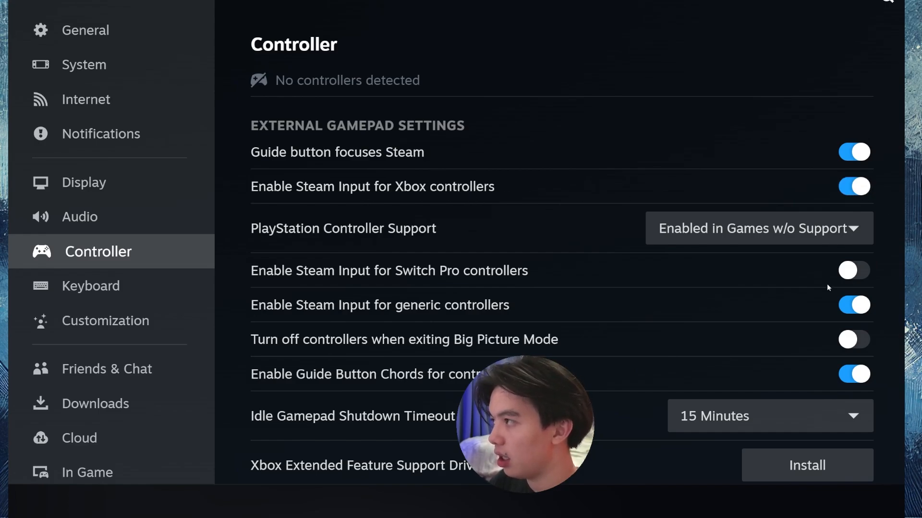
{"action": "mouse_move", "coordinate": [649, 344]}
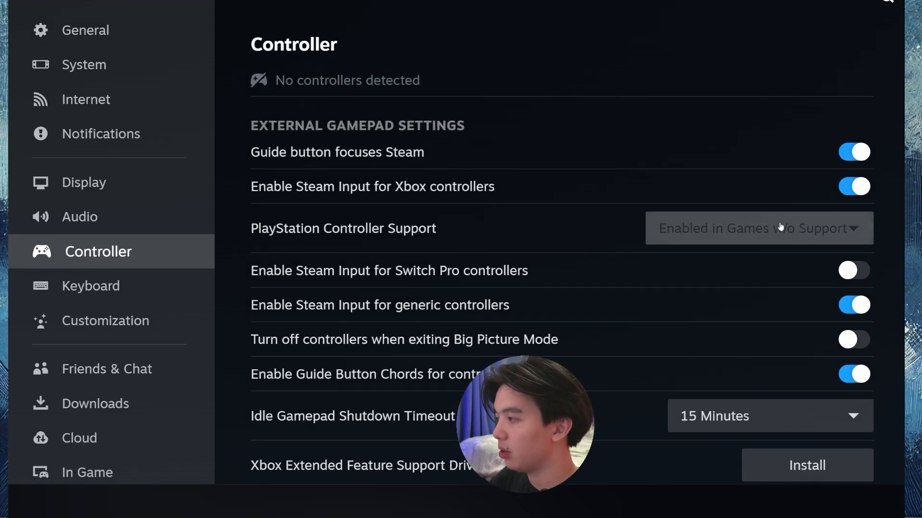
{"action": "left_click", "coordinate": [757, 228]}
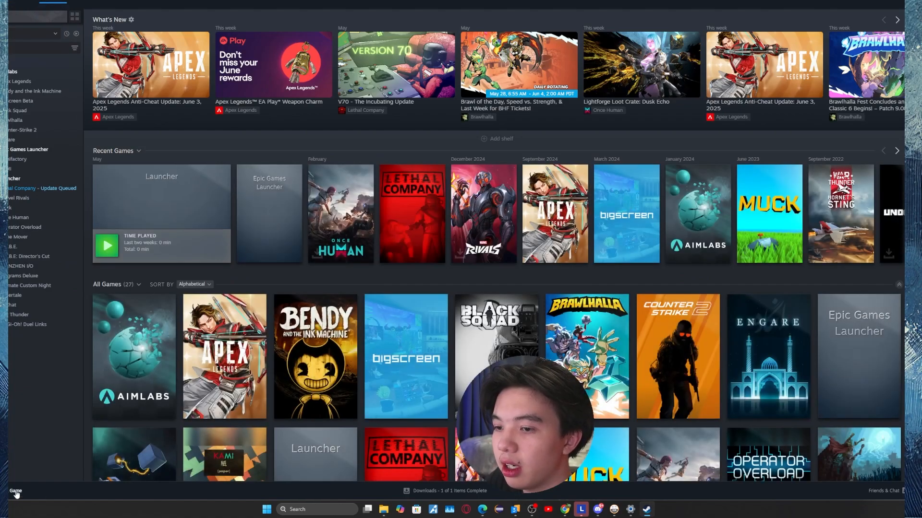
{"action": "left_click", "coordinate": [16, 490]}
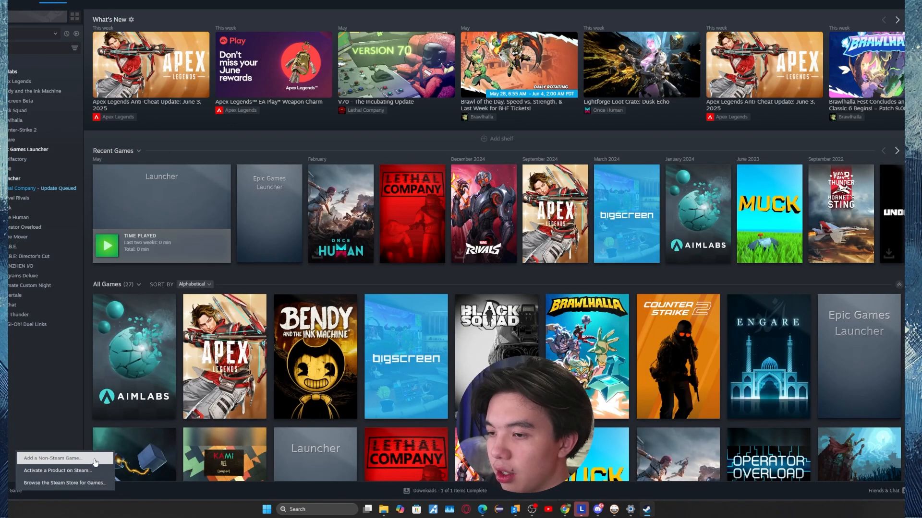
{"action": "left_click", "coordinate": [52, 458]}
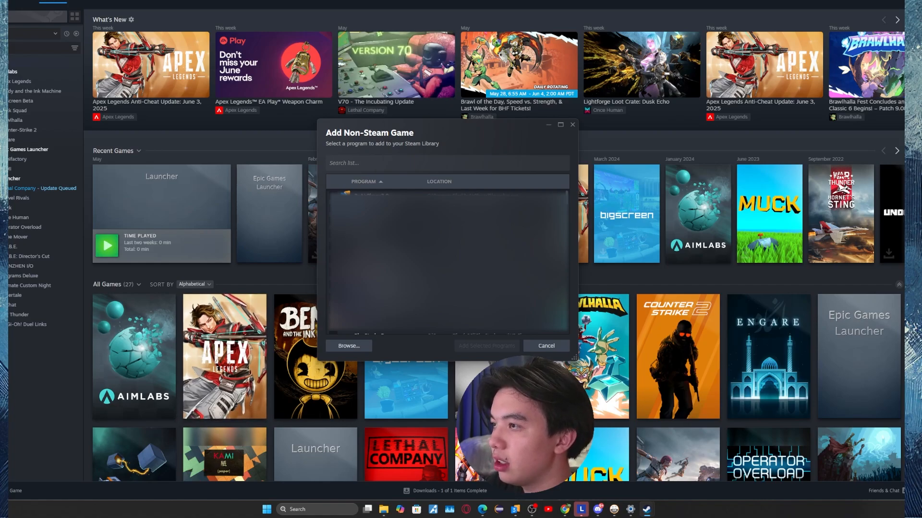
{"action": "left_click", "coordinate": [545, 345]}
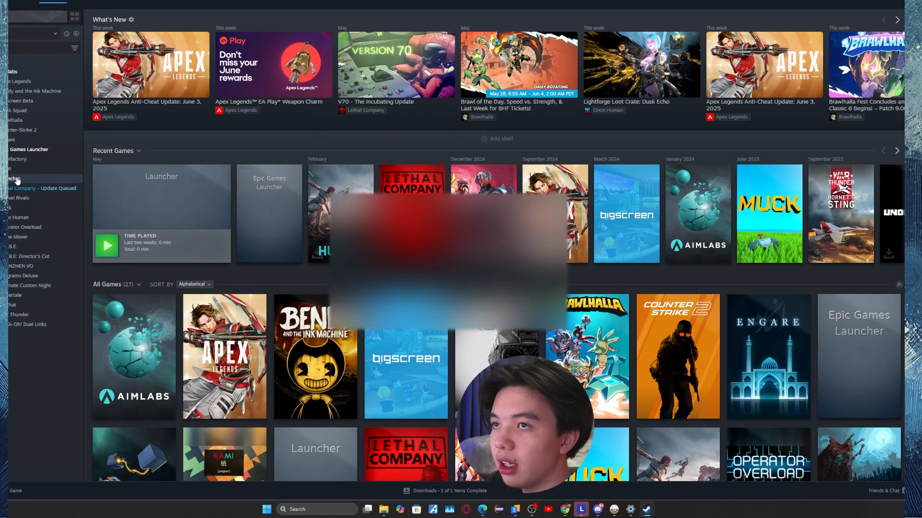
Confirm Enable Steam Input on the Launcher's Controller properties tab, then close.
{"action": "right_click", "coordinate": [12, 179]}
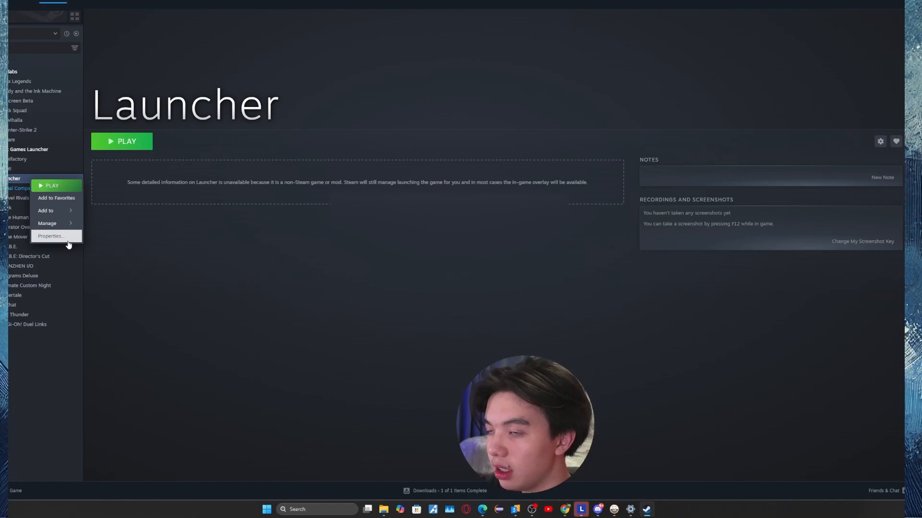
{"action": "left_click", "coordinate": [50, 236]}
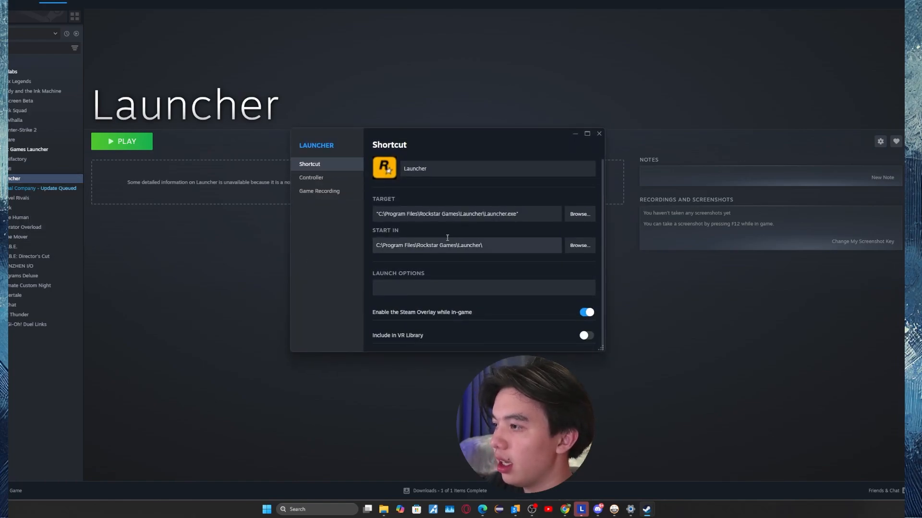
{"action": "left_click", "coordinate": [312, 178]}
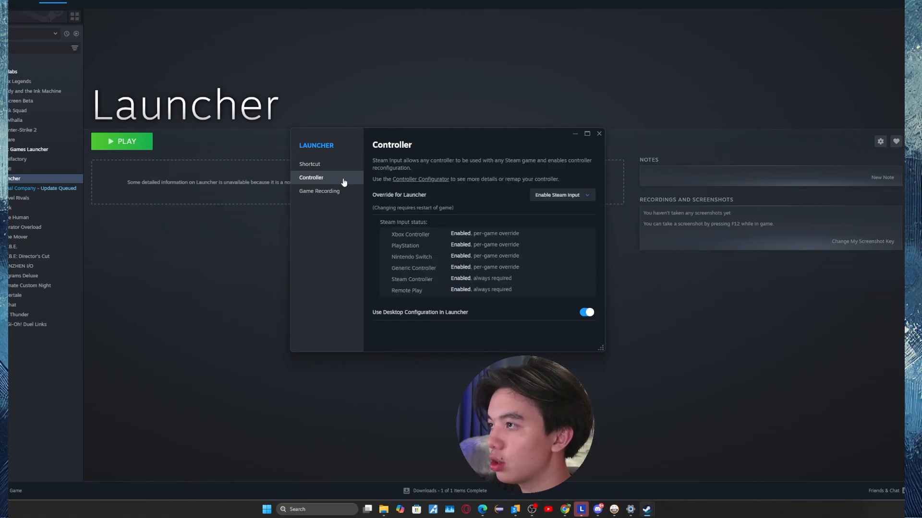
{"action": "mouse_move", "coordinate": [319, 191]}
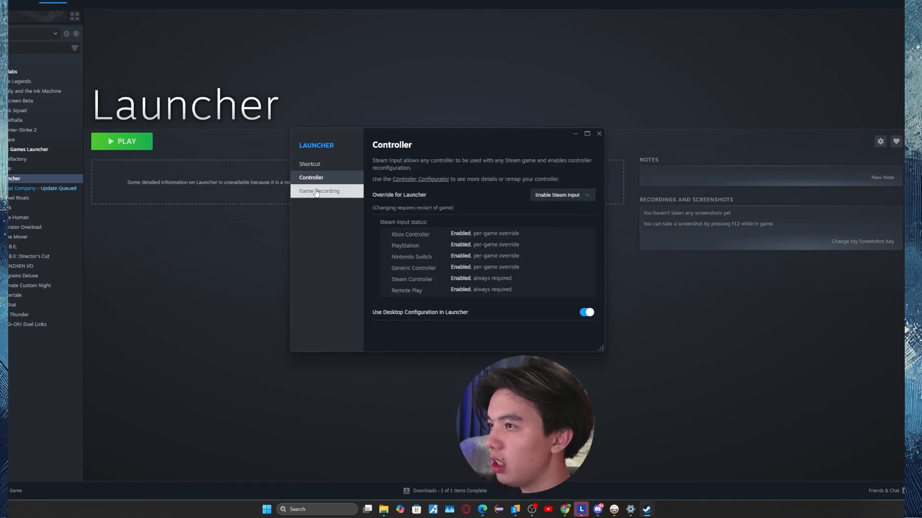
{"action": "left_click", "coordinate": [599, 133]}
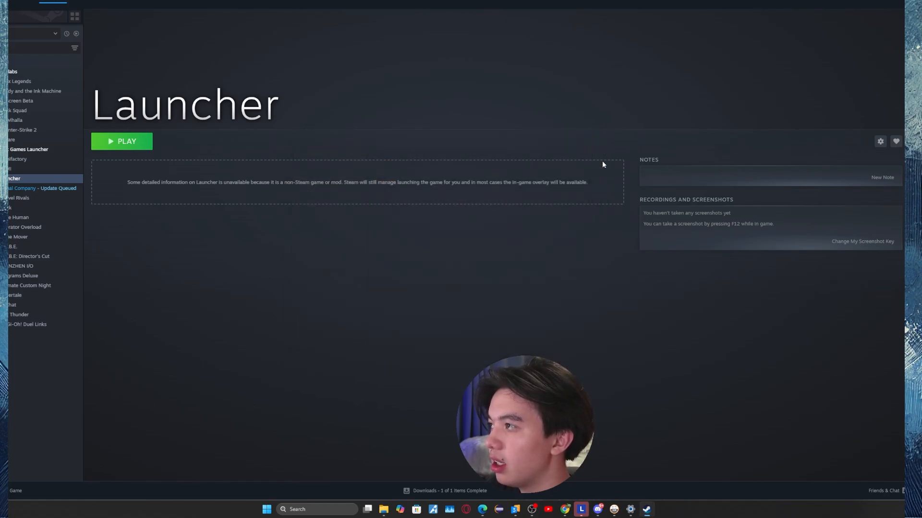
{"action": "mouse_move", "coordinate": [443, 348]}
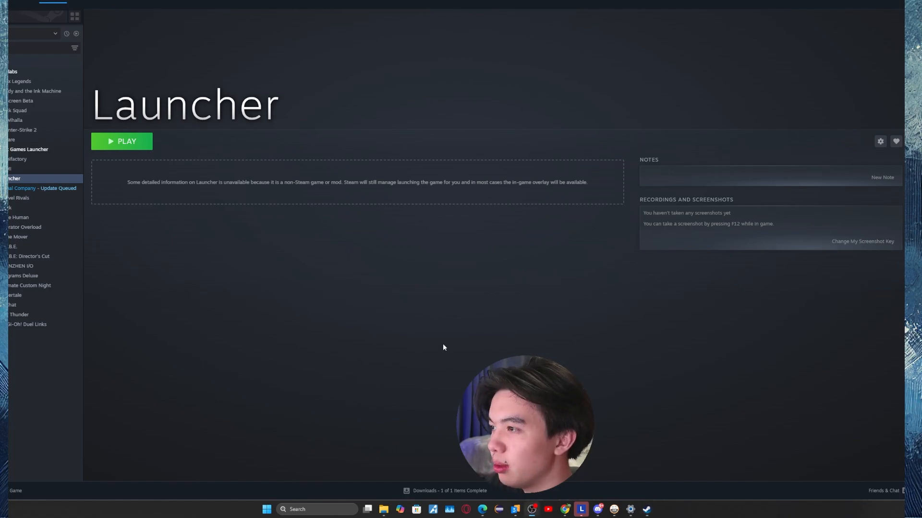
{"action": "mouse_move", "coordinate": [73, 438]}
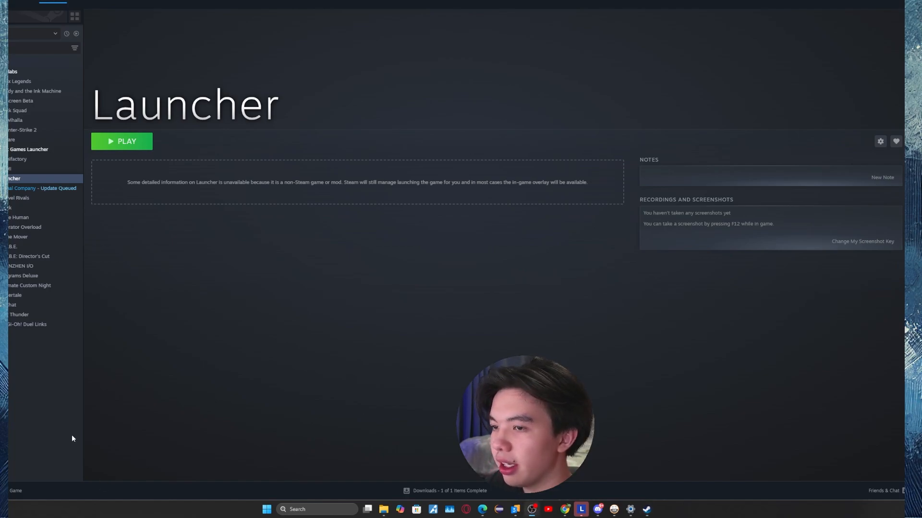